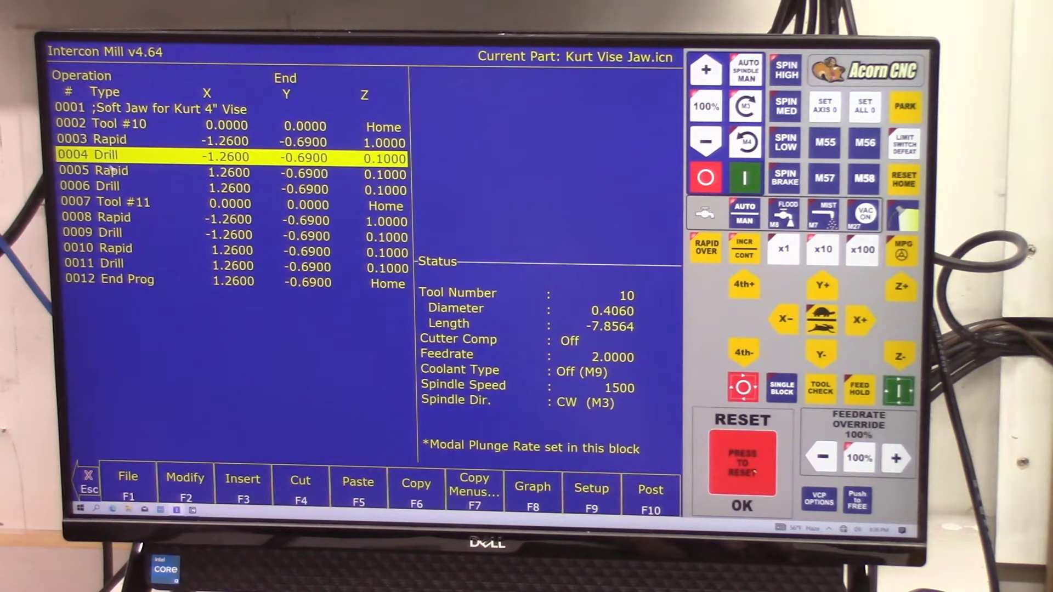
# Step: Review the Drill block 0011 deep-hole settings and accept it back to the operation list
pyautogui.doubleClick(101, 154)
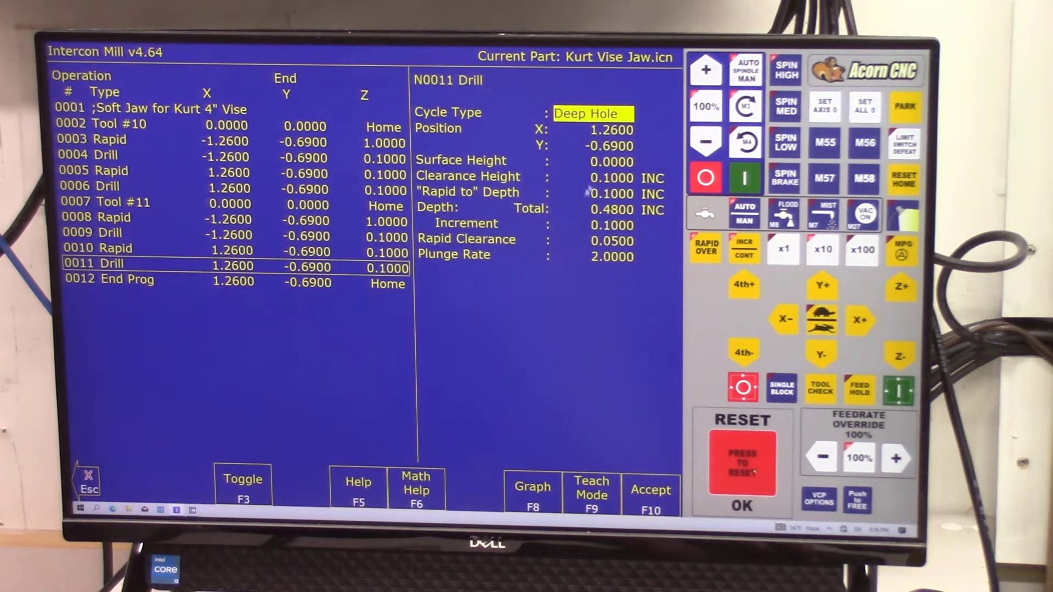
pyautogui.press('Escape')
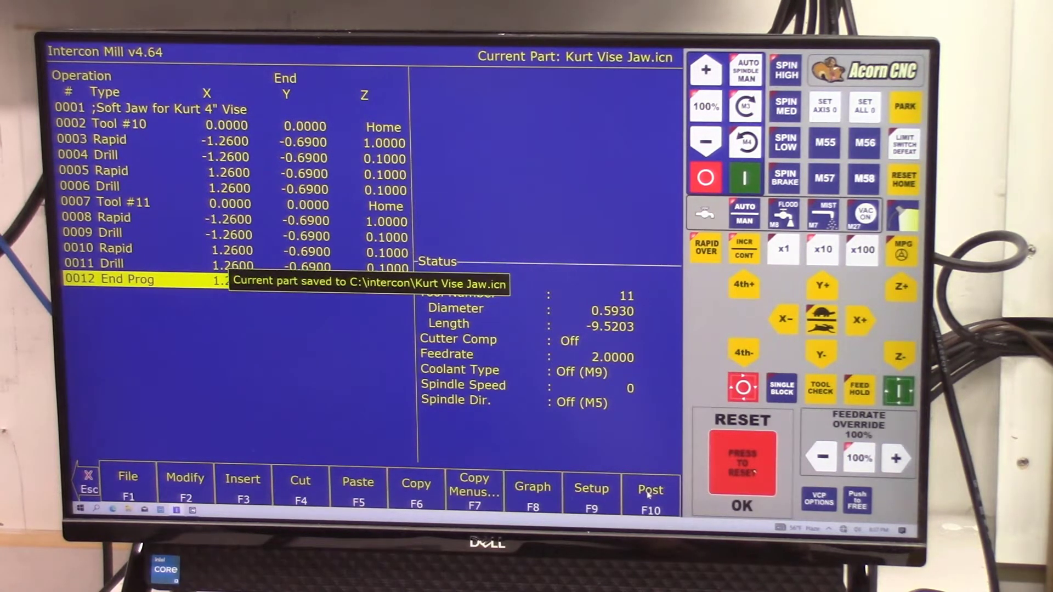
pyautogui.click(648, 480)
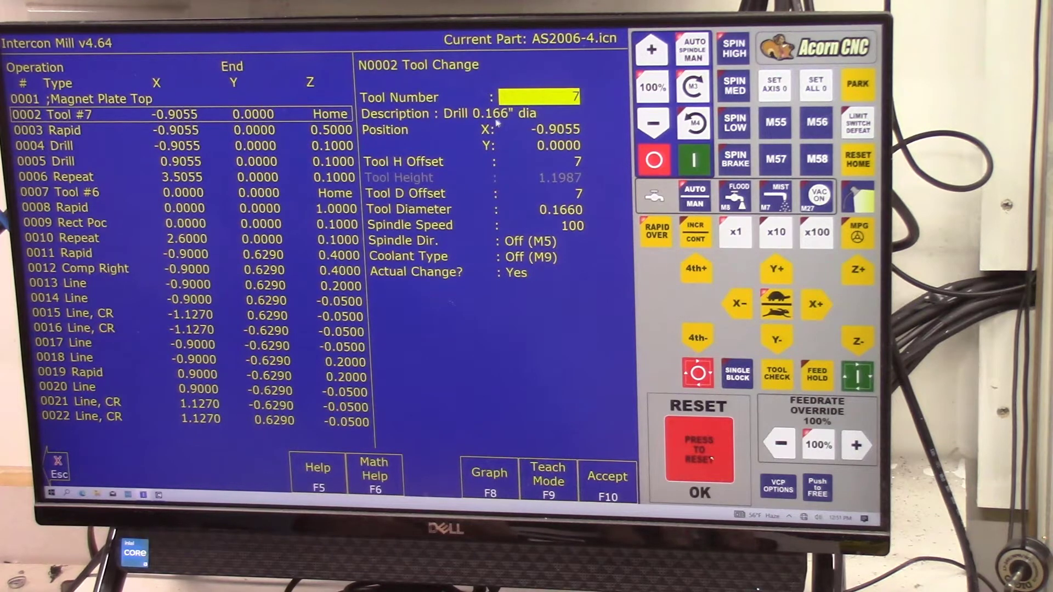
# Step: Move to operation 0002 Tool #7 to view its tool change settings
pyautogui.press('Down')
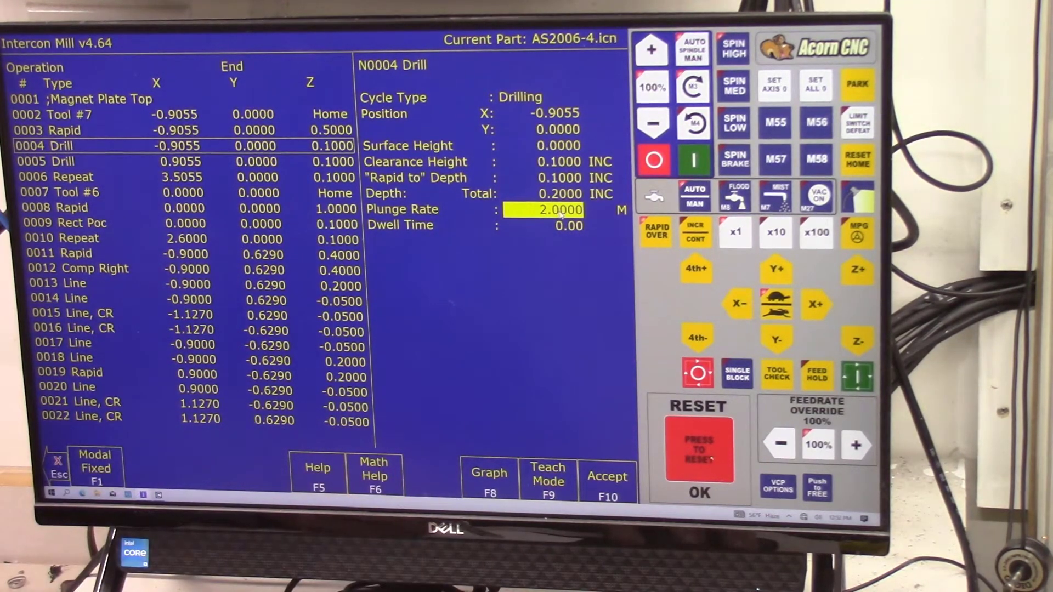
# Step: Accept the first Drill block (0.2 depth, 2.0 plunge) and move to the repeat block
pyautogui.click(605, 477)
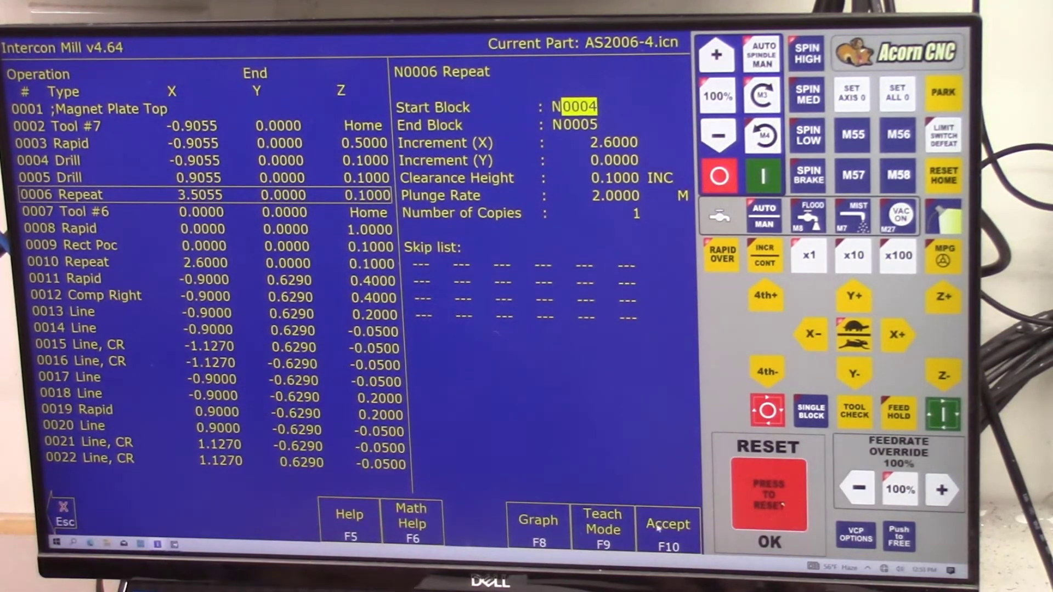
# Step: Accept the repeat block and move on to the Tool #6 quarter-inch end mill change
pyautogui.click(667, 525)
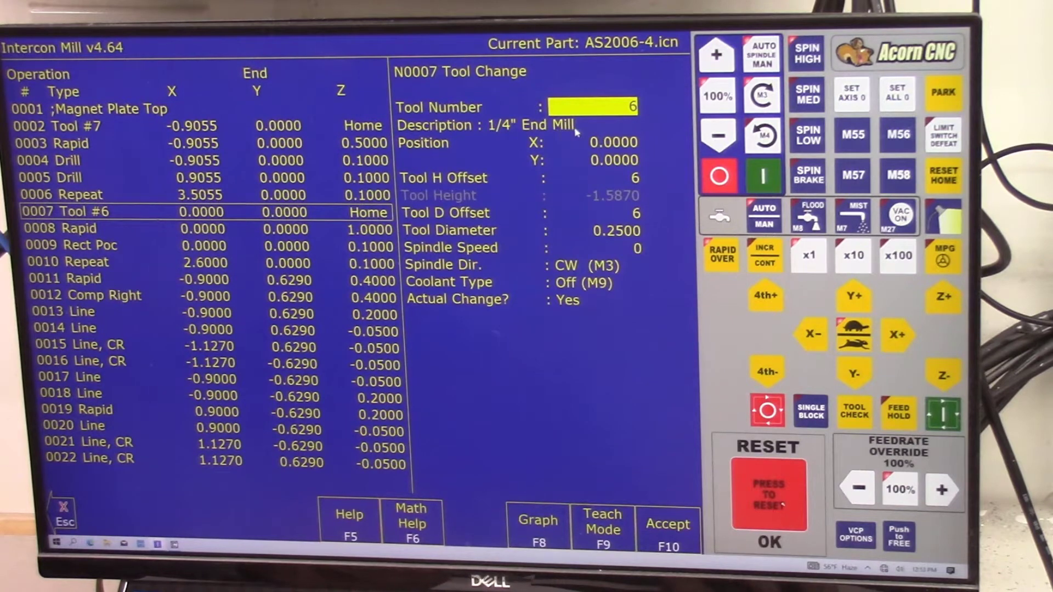
pyautogui.moveTo(561, 139)
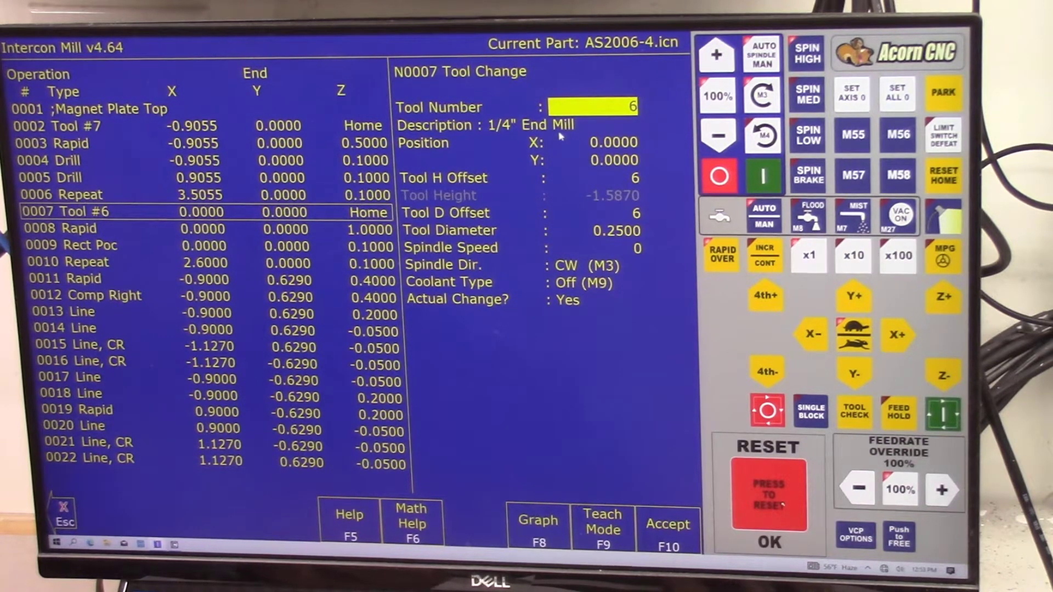
pyautogui.moveTo(608, 179)
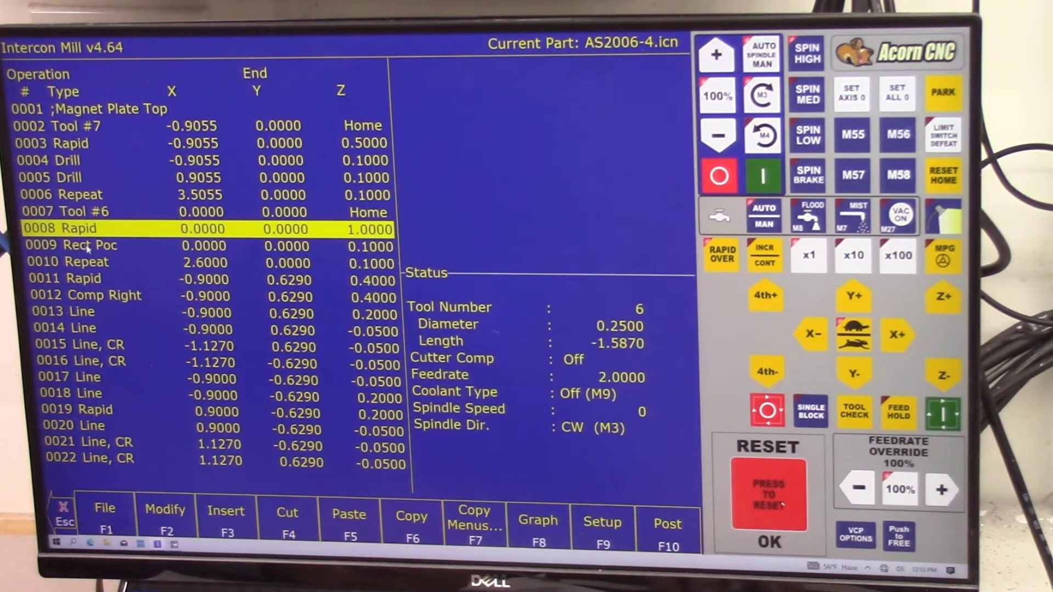
# Step: Review Rect Poc 0009's 0.05 depth per pass and 15° plunge angle
pyautogui.click(74, 244)
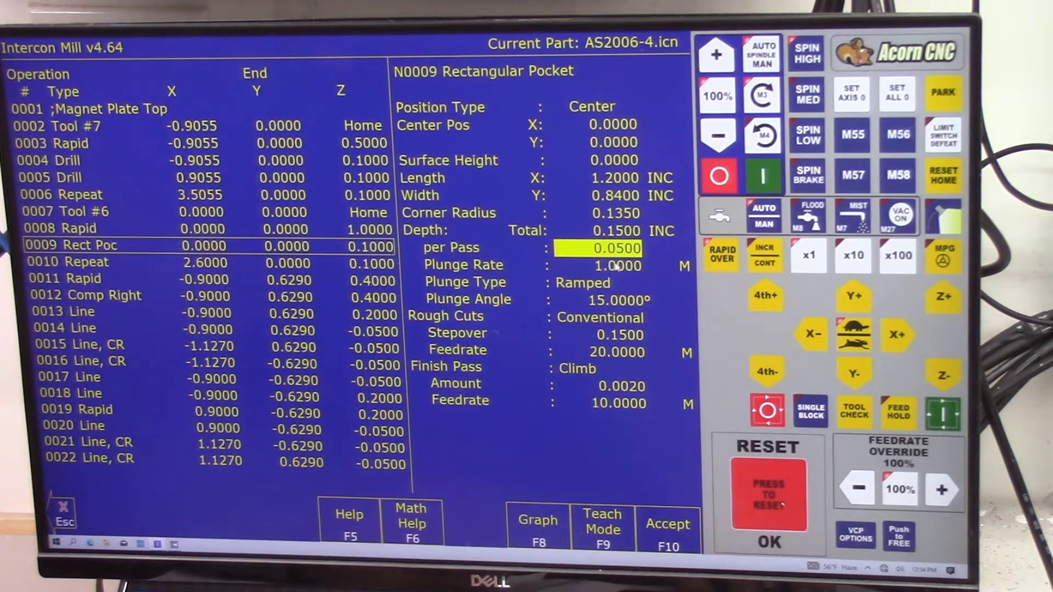
pyautogui.press('down')
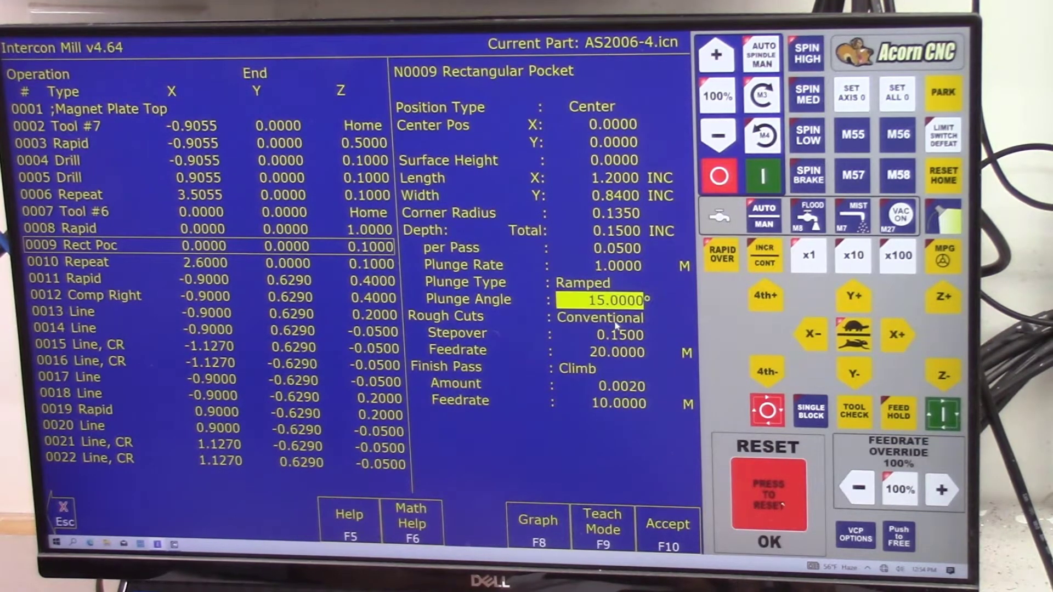
pyautogui.press('down')
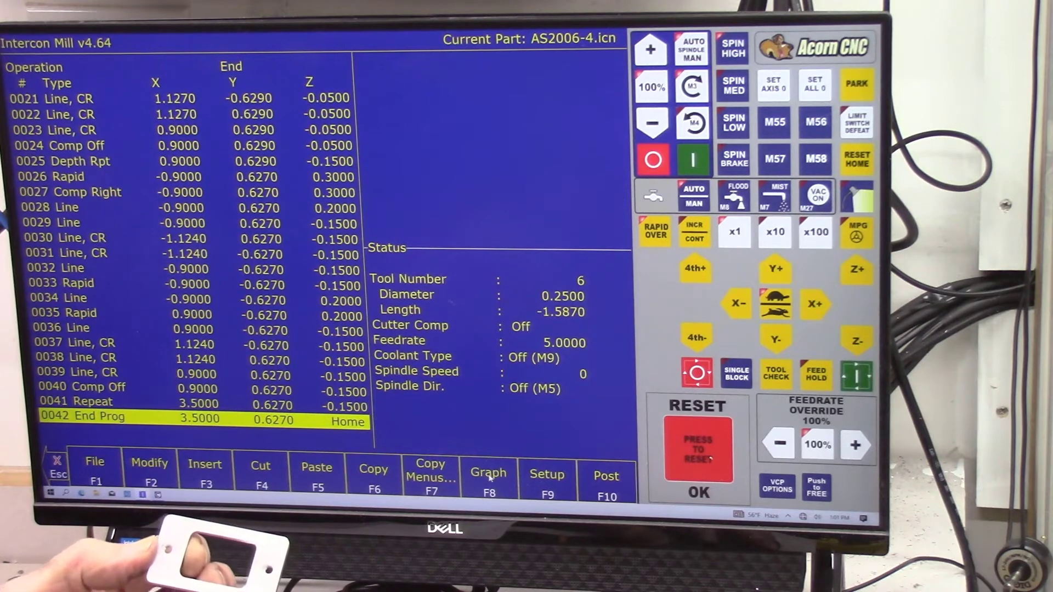
# Step: Graph the Magnet Plate Top toolpaths and switch the preview to 3-D
pyautogui.click(488, 470)
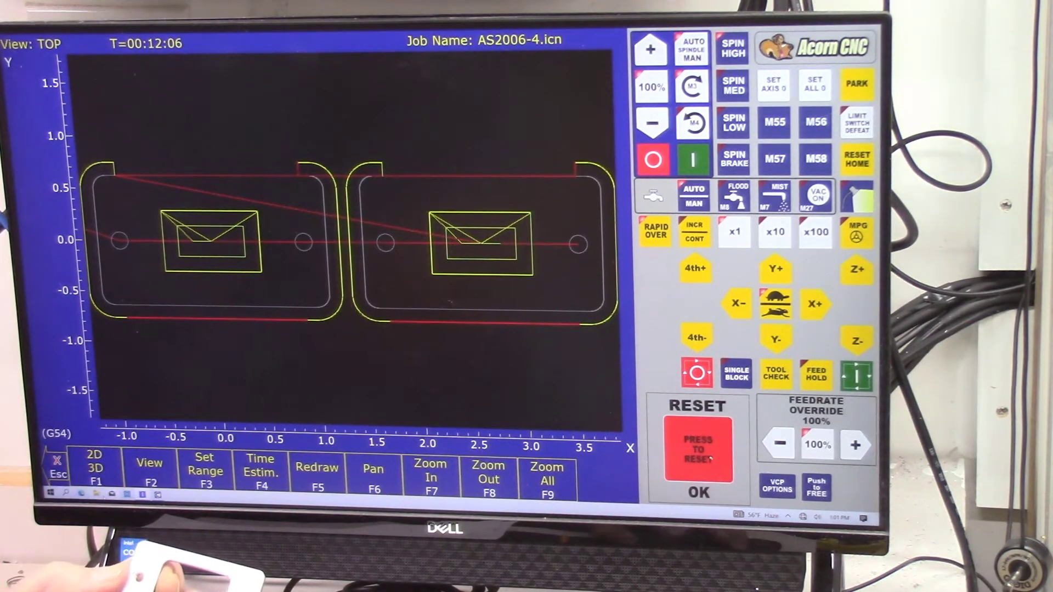
pyautogui.click(95, 468)
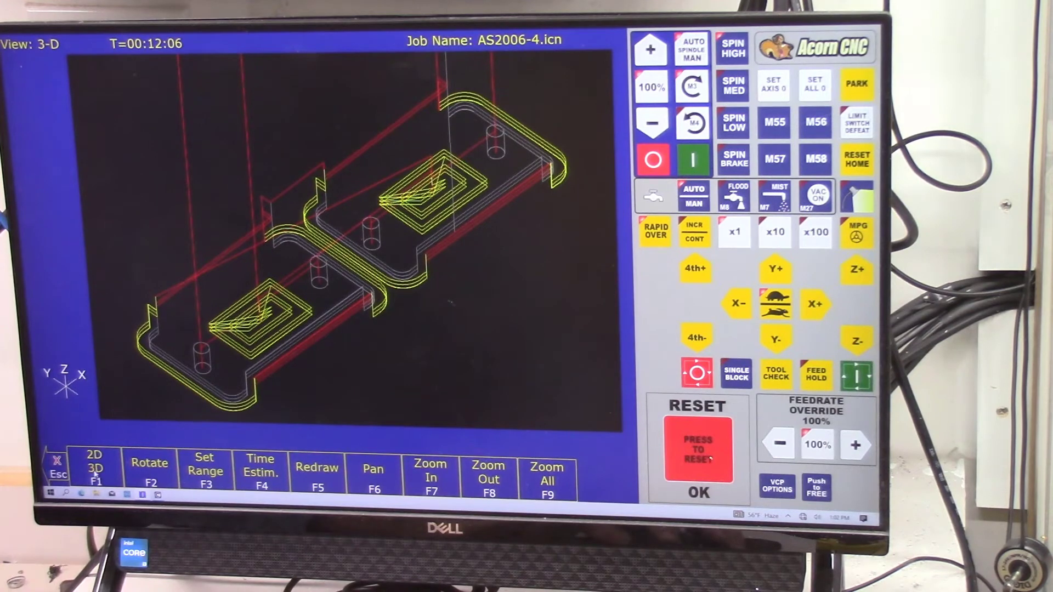
pyautogui.click(95, 471)
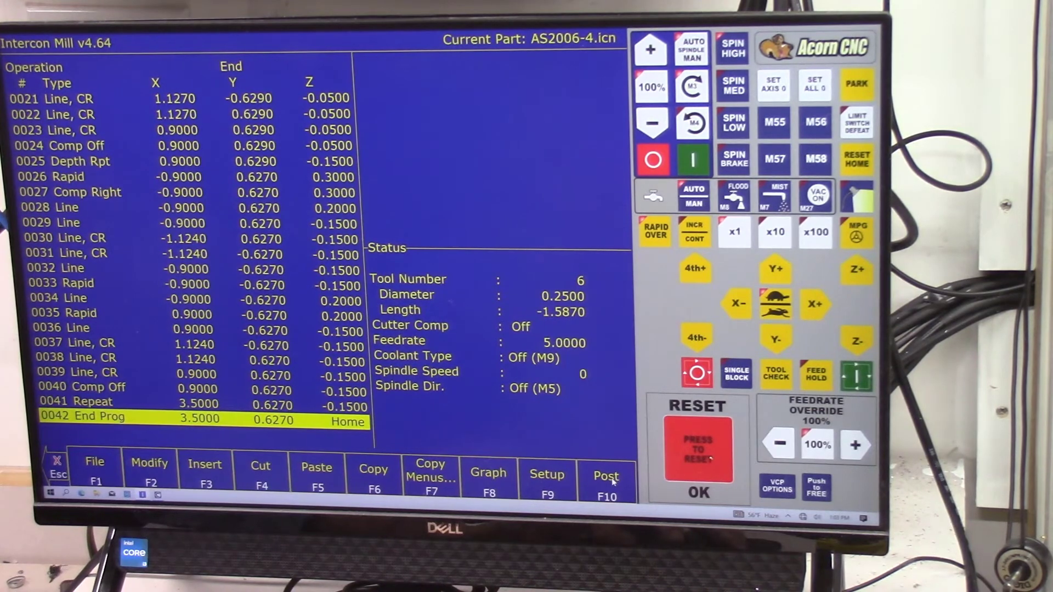
# Step: Post the program so CNC12 loads AS2006-4.cnc as the current job
pyautogui.click(605, 474)
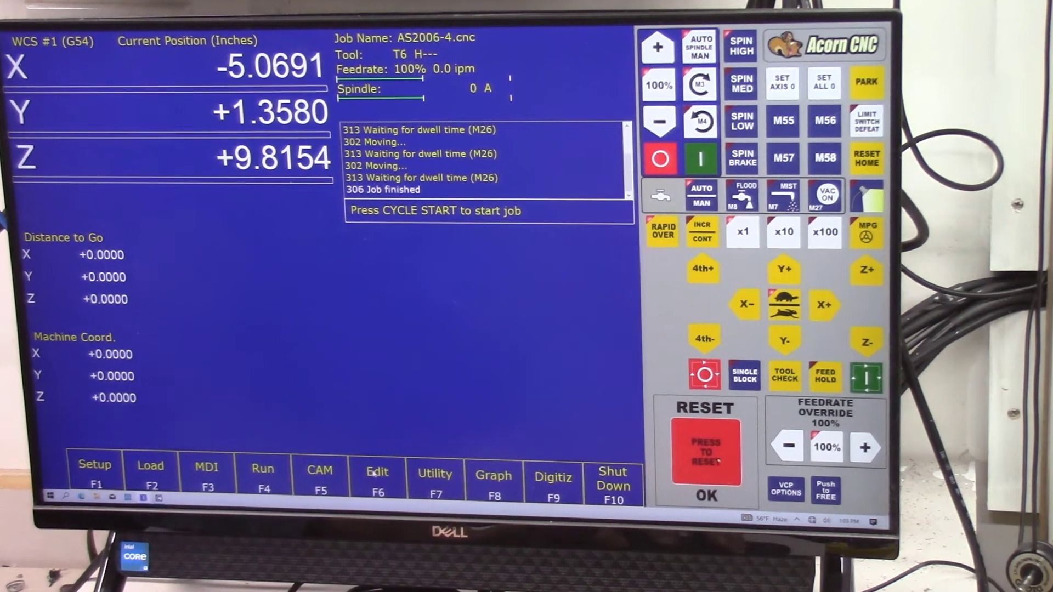
# Step: Review the AS2006-4.cnc G-code in the editor from header down to the cutting moves
pyautogui.click(376, 472)
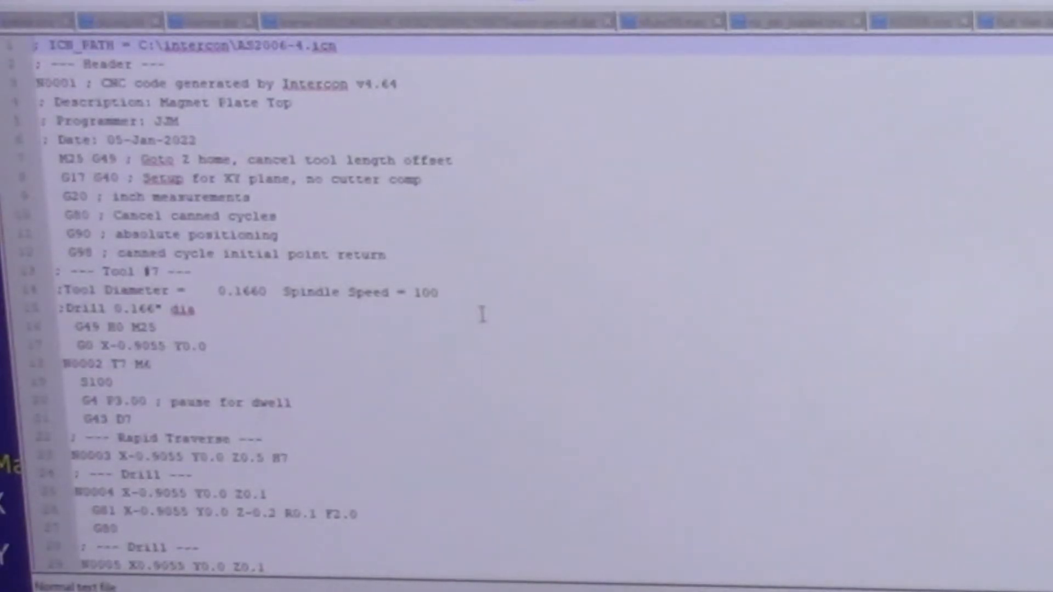
pyautogui.scroll(-3)
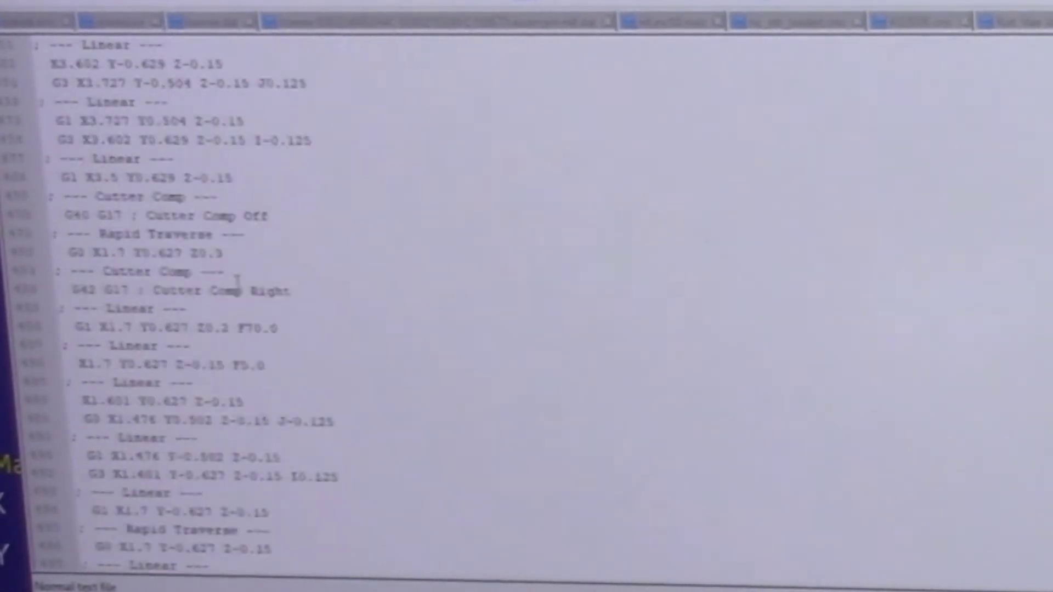
pyautogui.scroll(-3)
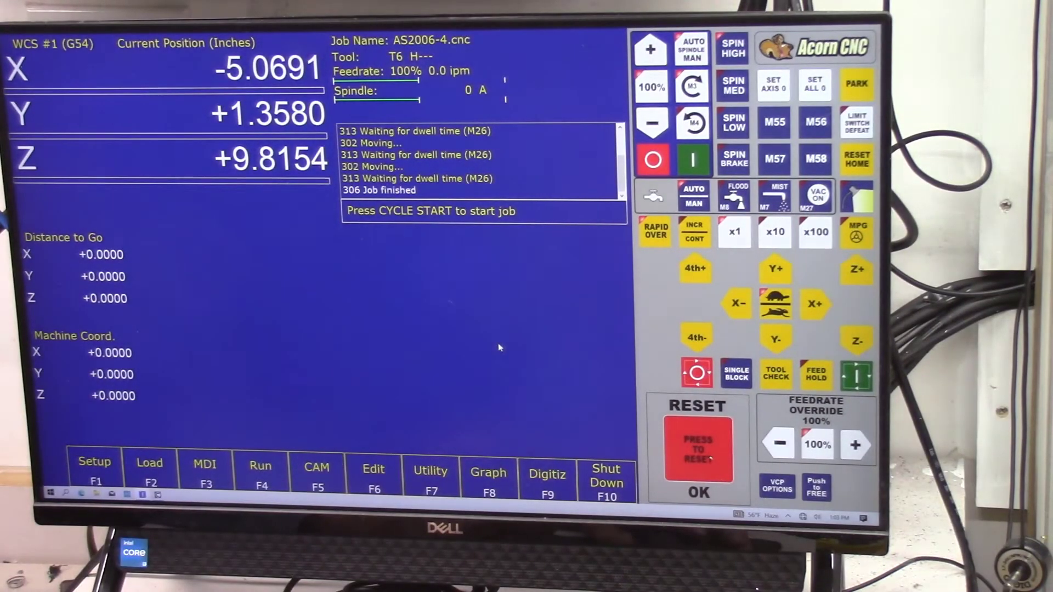
pyautogui.moveTo(341, 430)
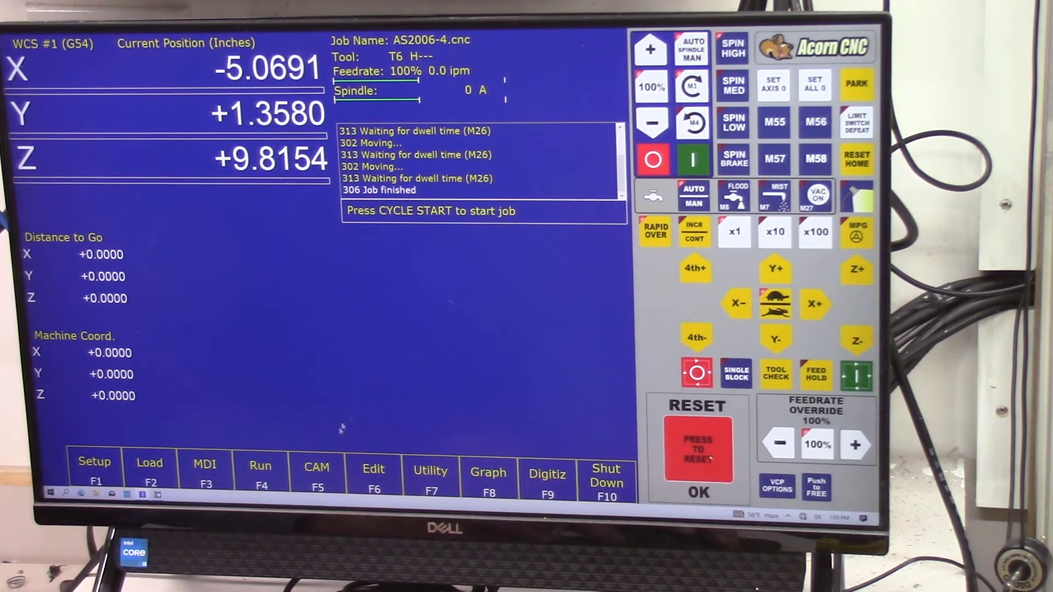